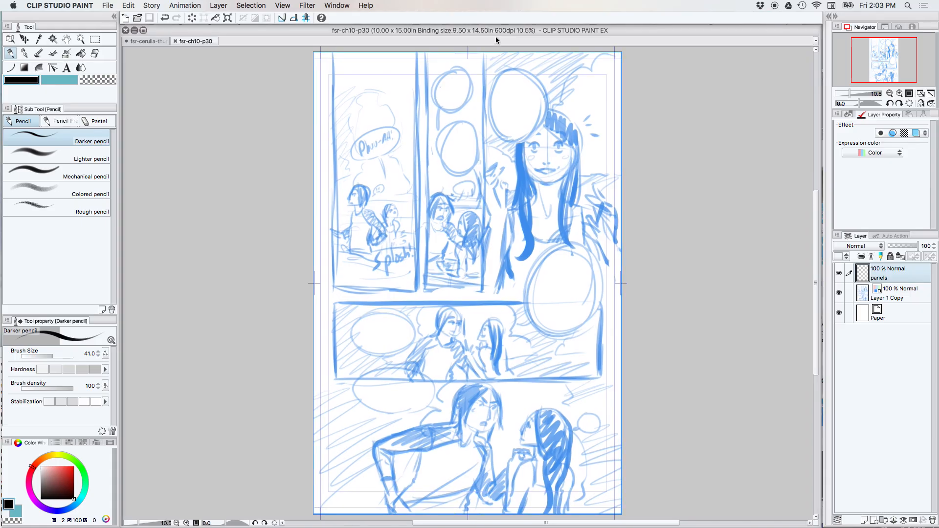
mouse_move(665, 297)
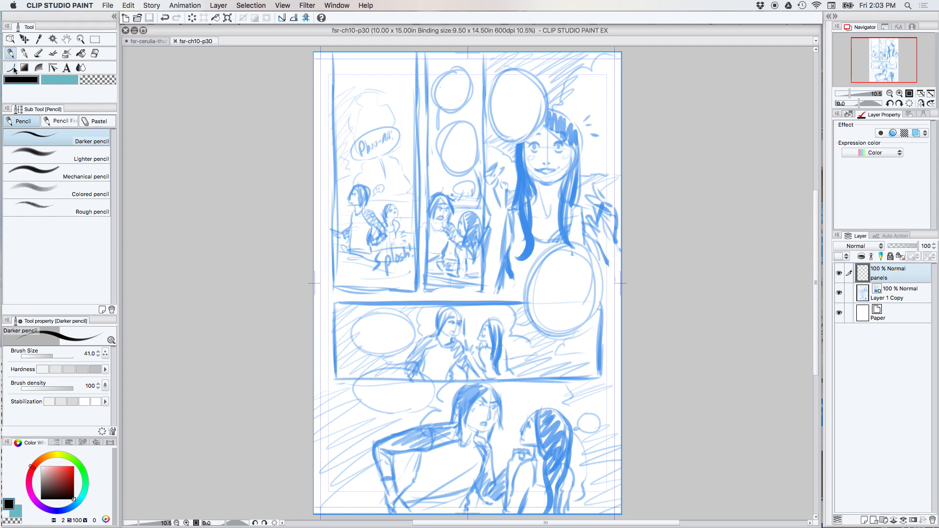
Step: Switch from the darker pencil to the Figure tool's Ruler choices to reach the Guide tool
left_click(38, 53)
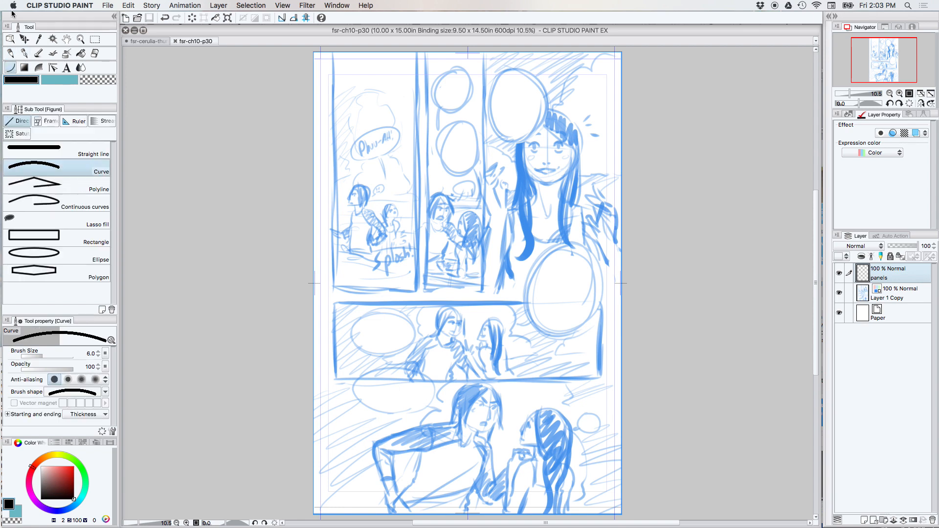
mouse_move(242, 290)
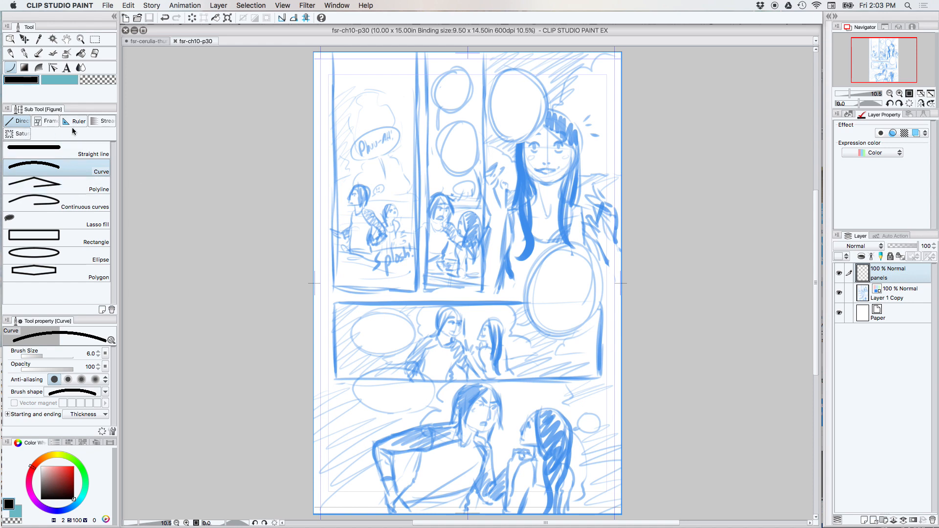
mouse_move(77, 121)
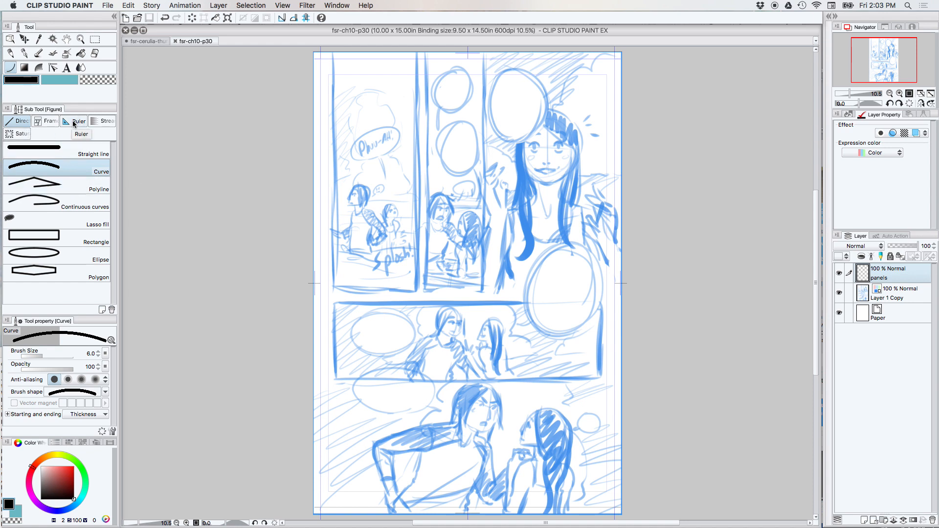
left_click(77, 122)
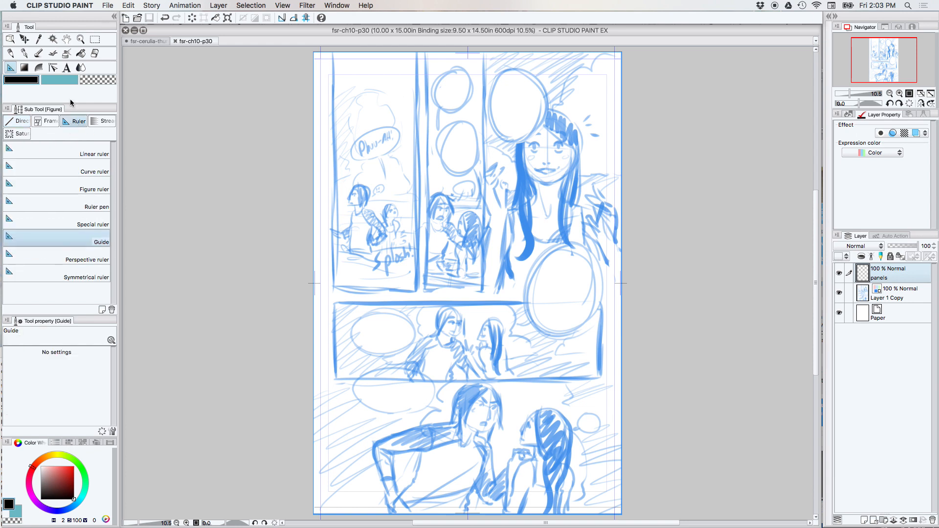
mouse_move(102, 265)
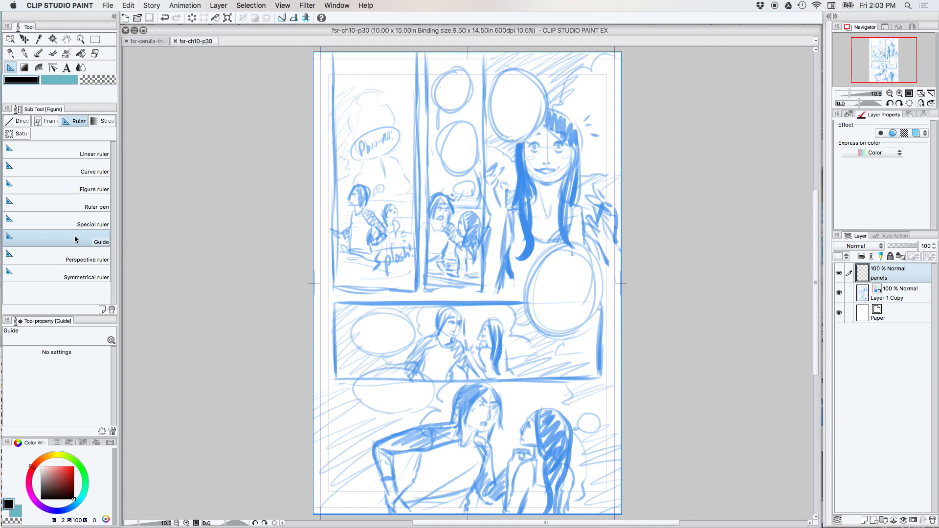
mouse_move(66, 228)
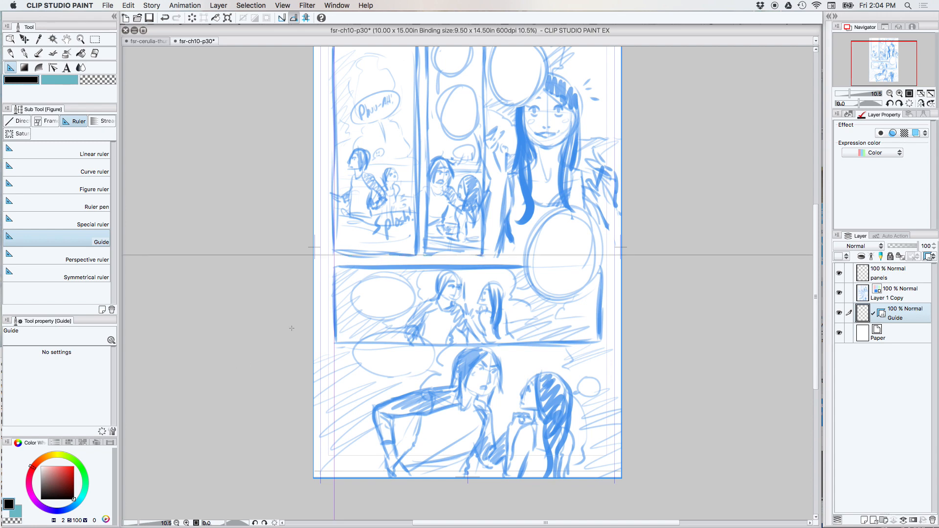
mouse_move(512, 310)
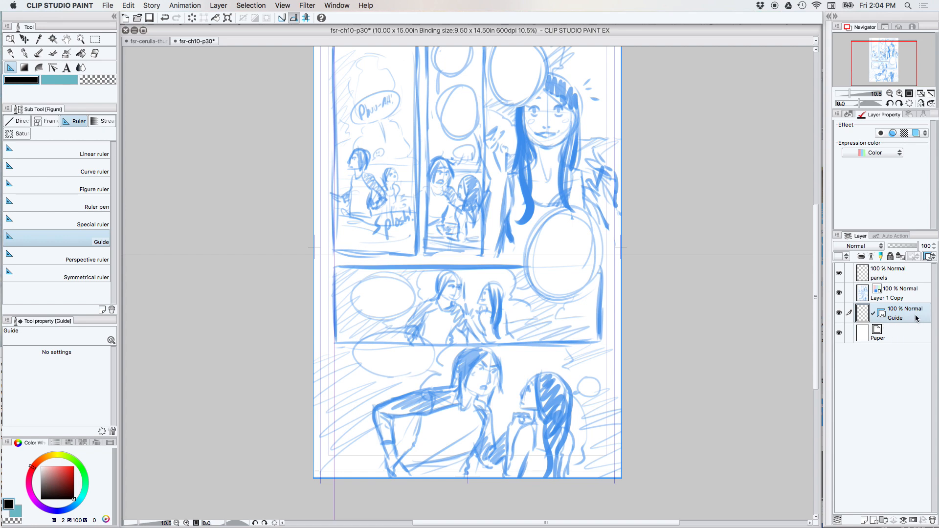
mouse_move(906, 276)
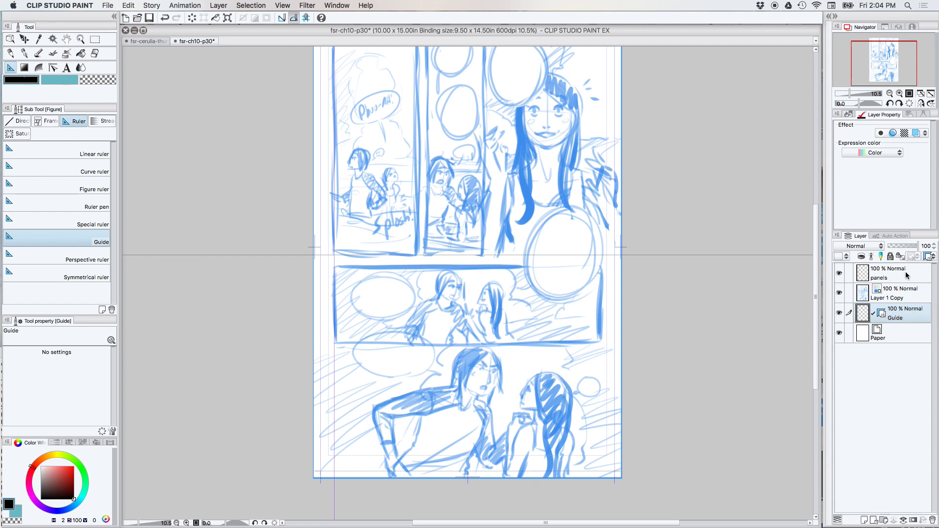
Step: Target the panels layer and frame the two tall top-left panels with guide-snapped rectangles
left_click(889, 268)
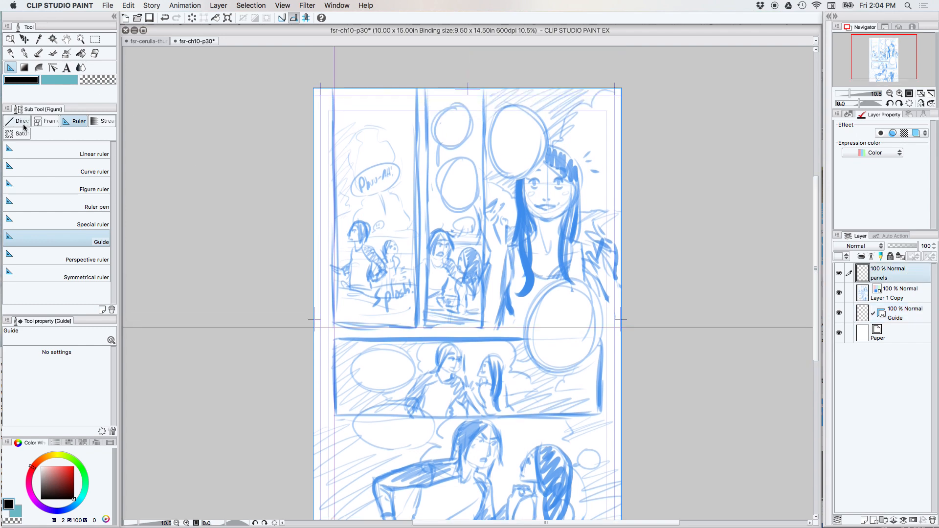
left_click(21, 122)
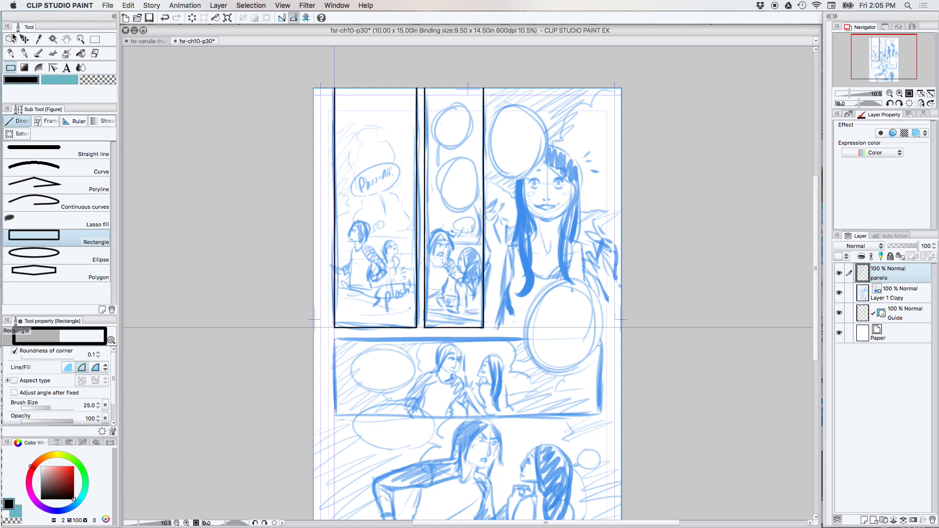
left_click(9, 38)
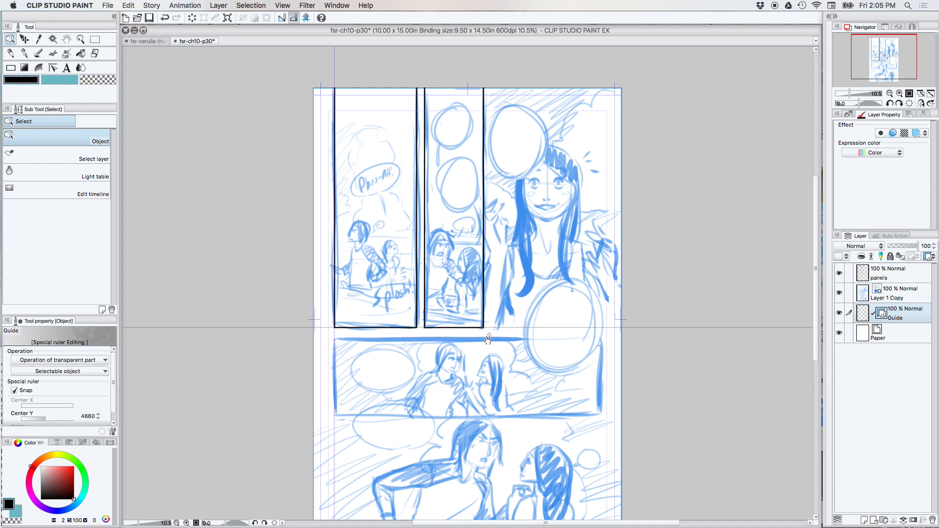
mouse_move(525, 330)
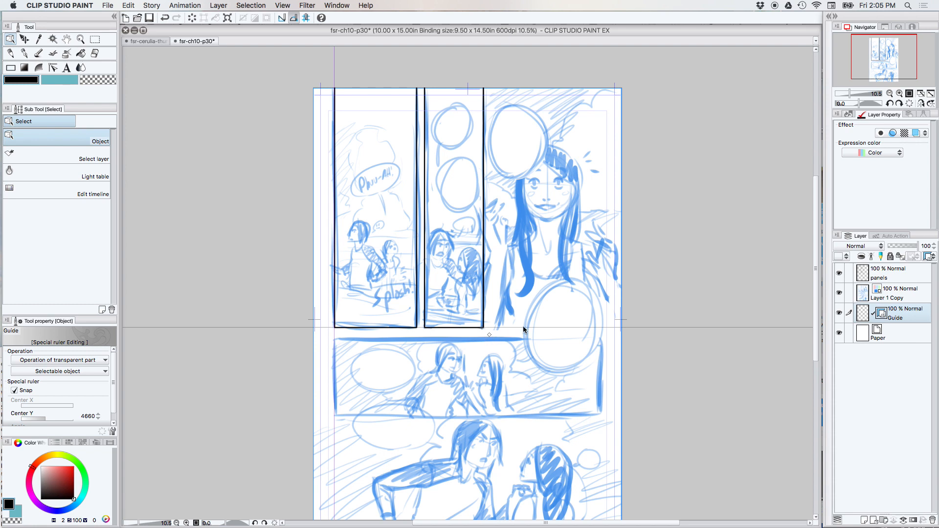
mouse_move(749, 306)
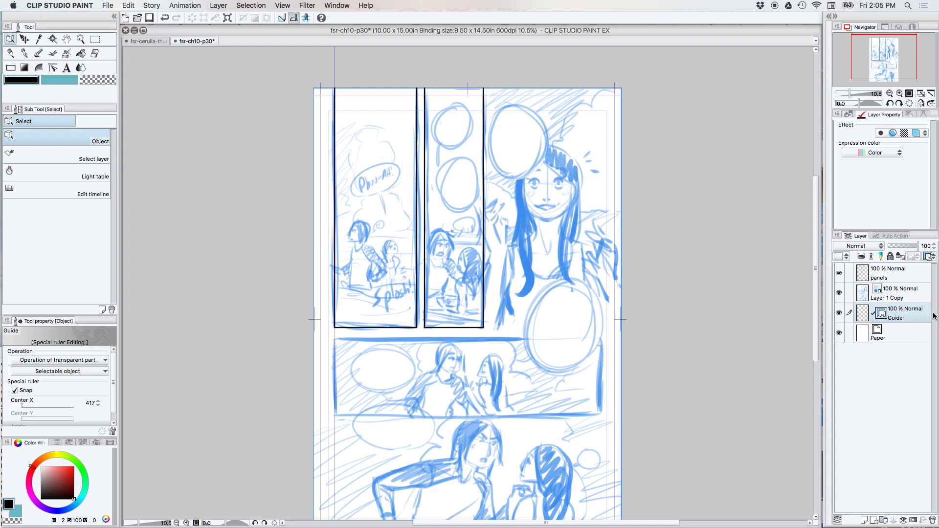
left_click(895, 273)
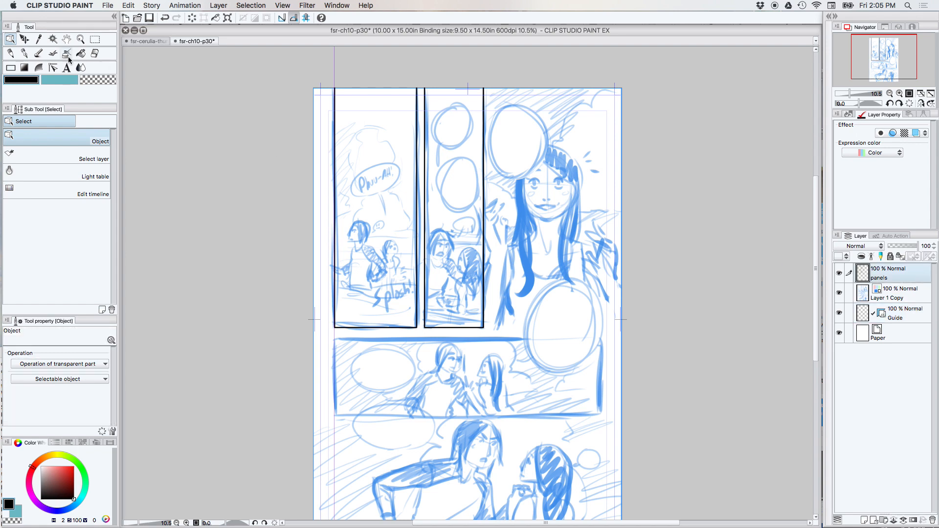
Step: Frame the wide middle panel with a third guide-snapped rectangle
left_click(9, 53)
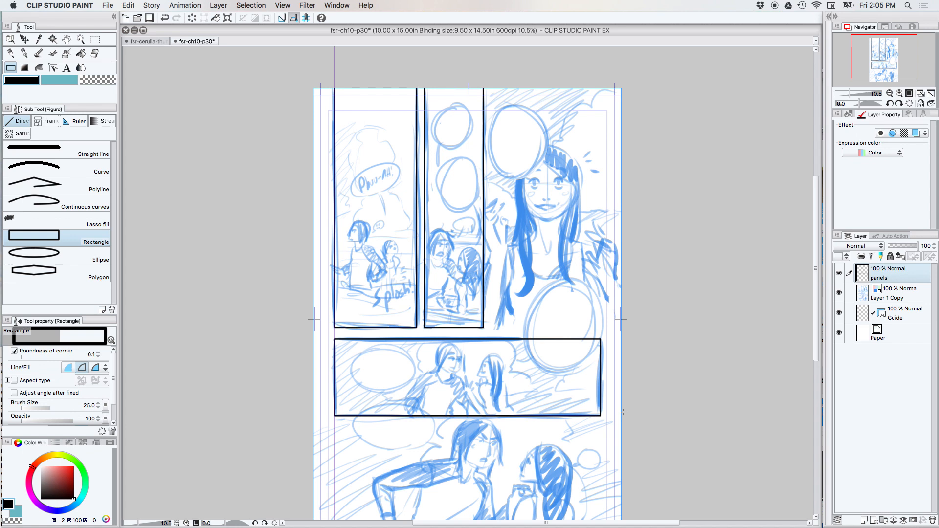
left_click(66, 39)
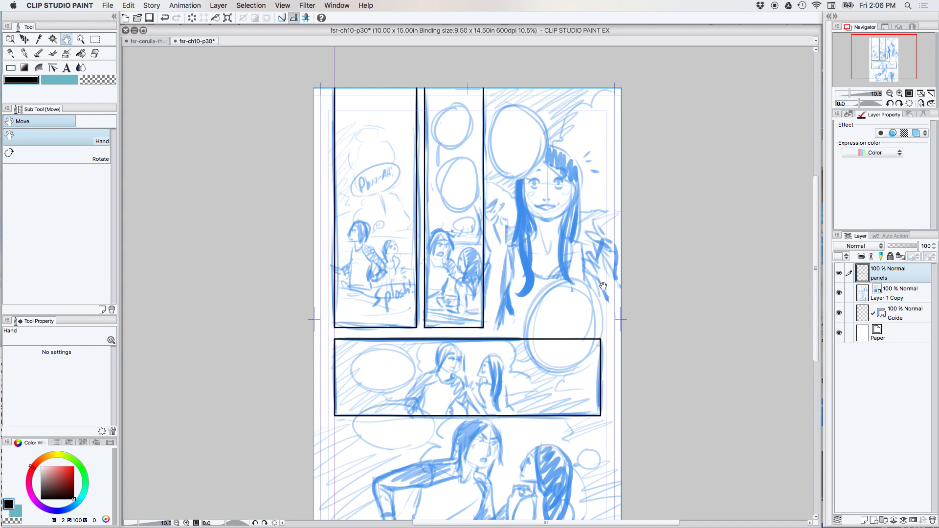